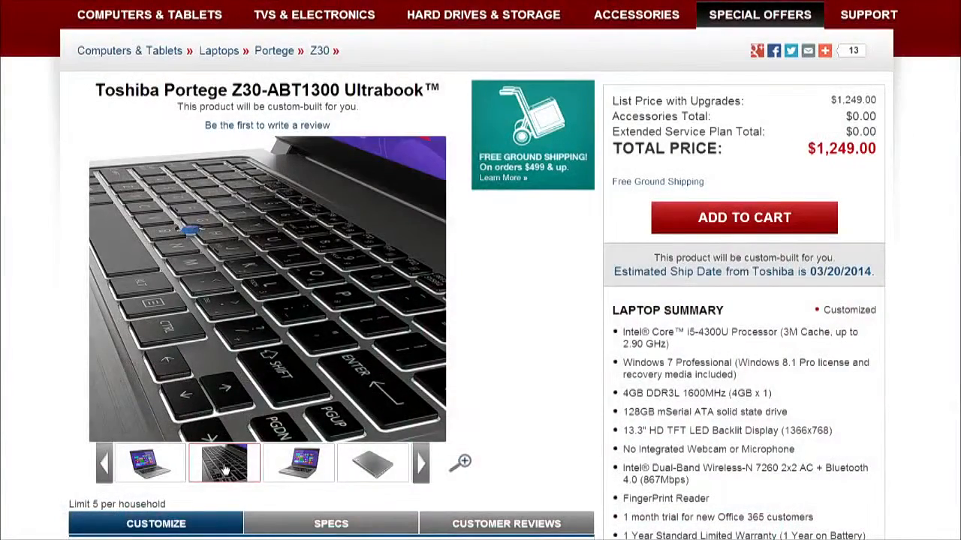
# Step: Browse from the open front view to the closed silver lid image of the Portege Z30
pyautogui.click(298, 463)
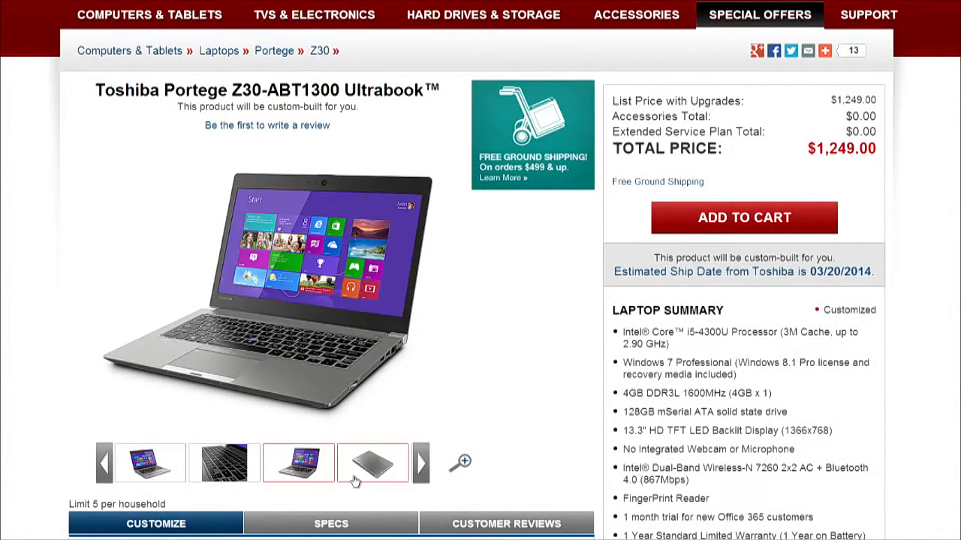
pyautogui.click(373, 462)
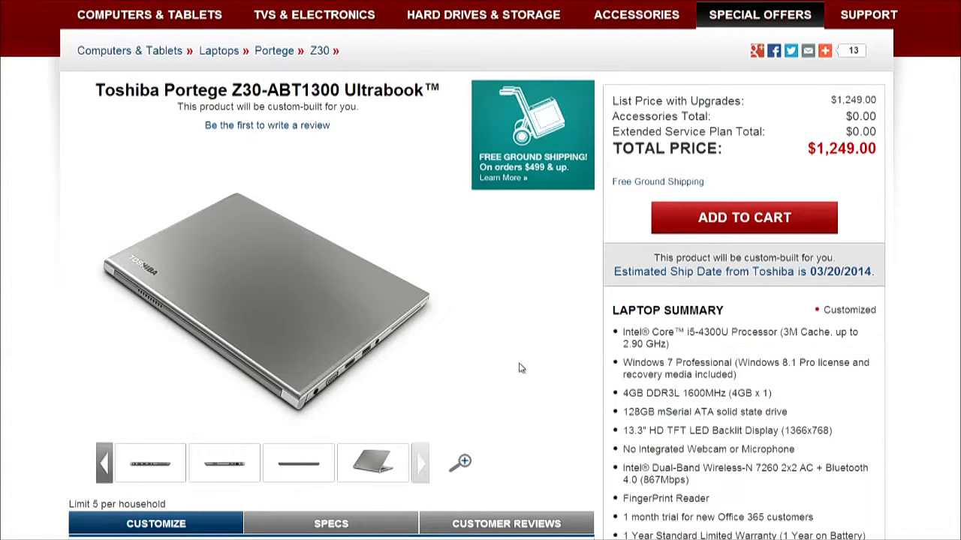
pyautogui.scroll(-3)
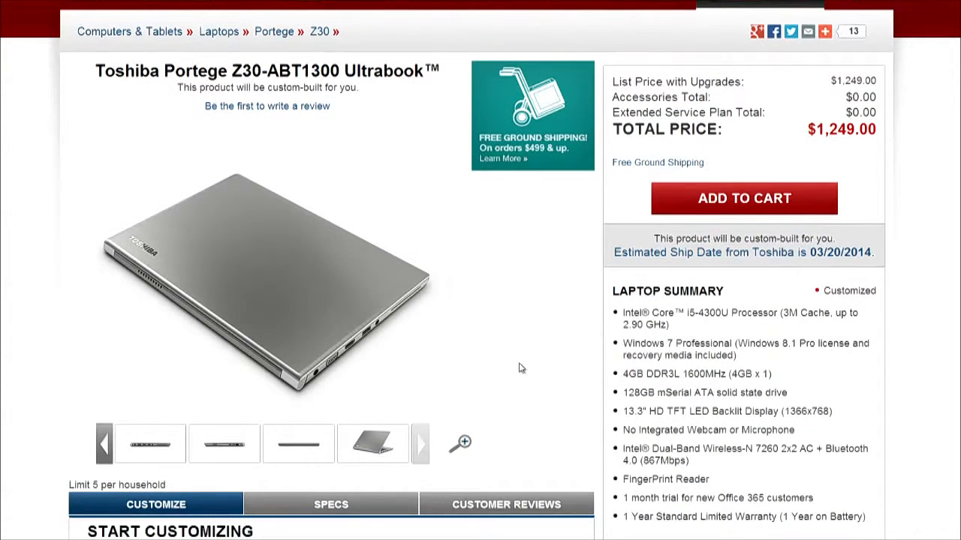